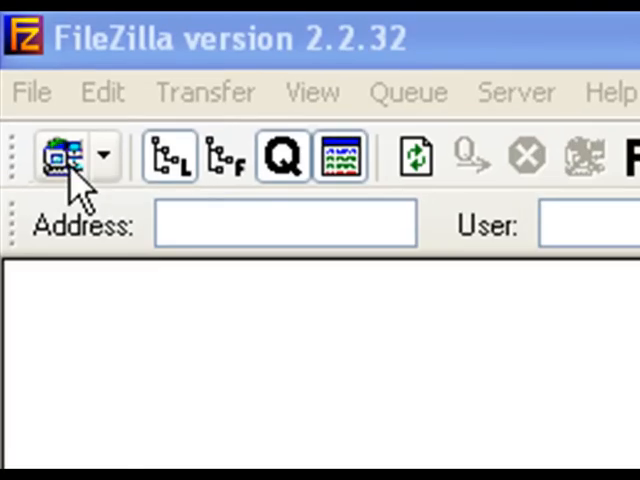
# Connect to the saved phpjobboard.com site from the Site Manager's My FTP Sites list
pyautogui.click(58, 152)
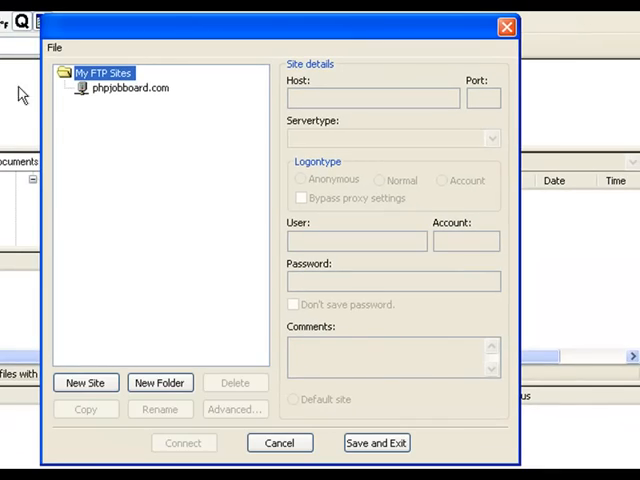
pyautogui.click(130, 96)
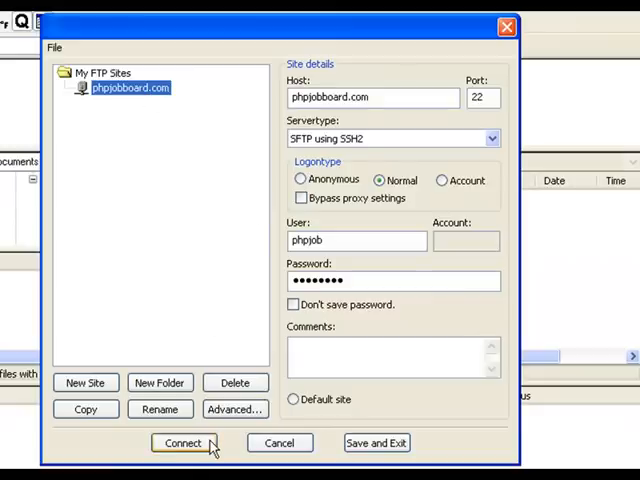
pyautogui.click(184, 444)
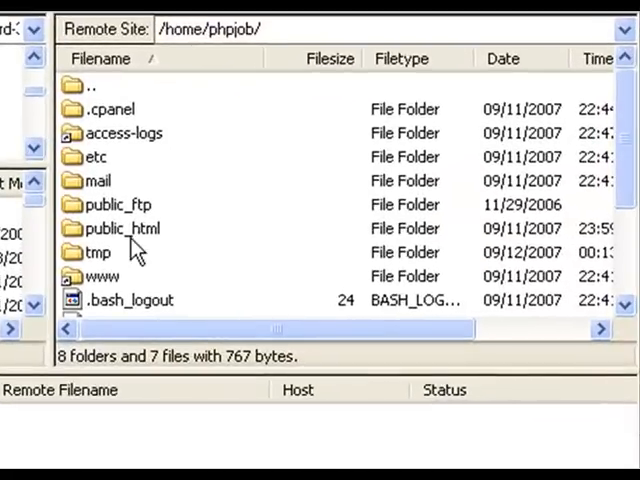
# Navigate the remote pane into public_html/include/themes
pyautogui.click(120, 228)
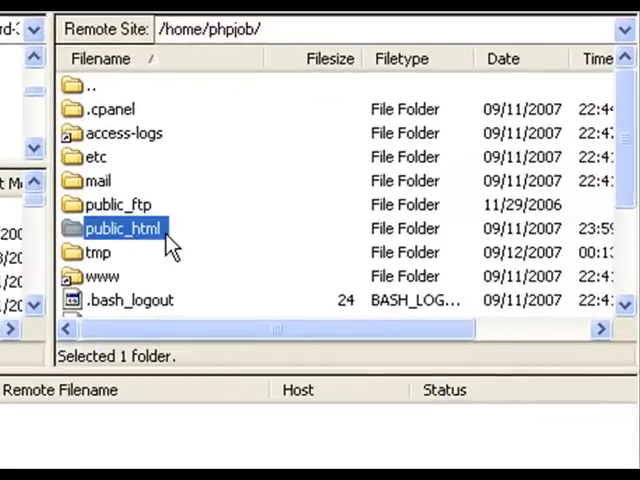
pyautogui.doubleClick(122, 228)
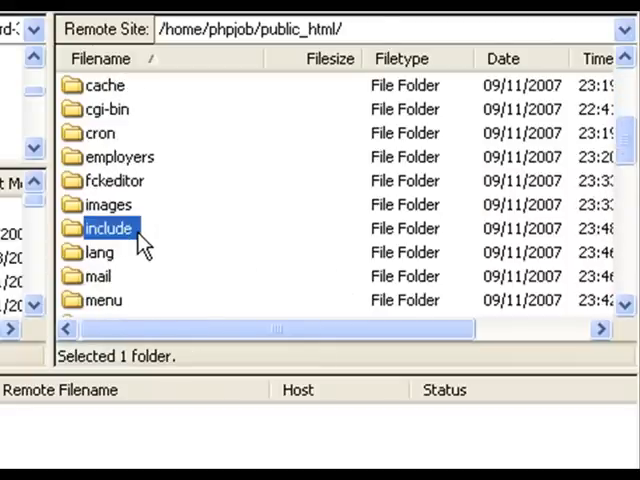
pyautogui.doubleClick(108, 228)
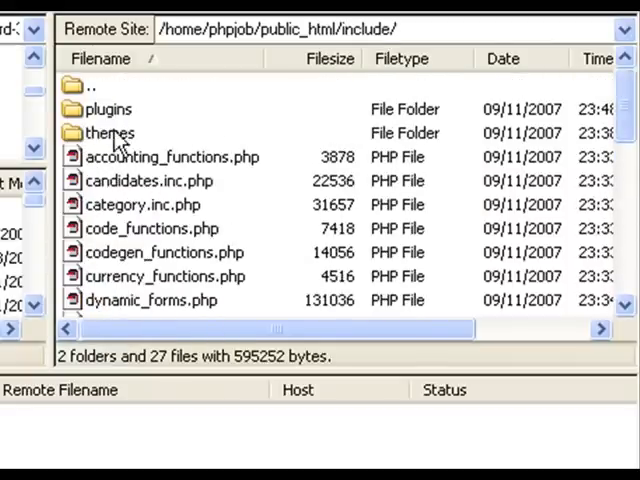
pyautogui.doubleClick(106, 132)
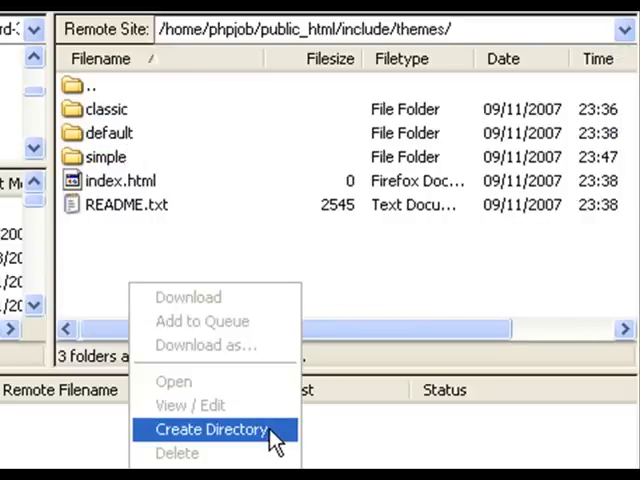
pyautogui.moveTo(284, 448)
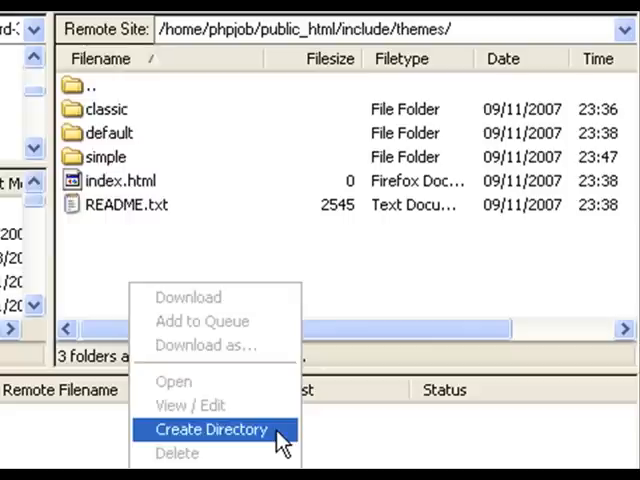
# Create a remote directory named mytheme and enter it
pyautogui.click(212, 430)
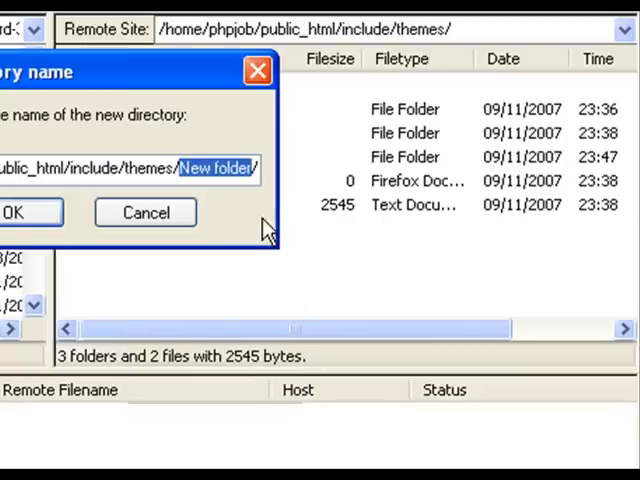
pyautogui.write('my')
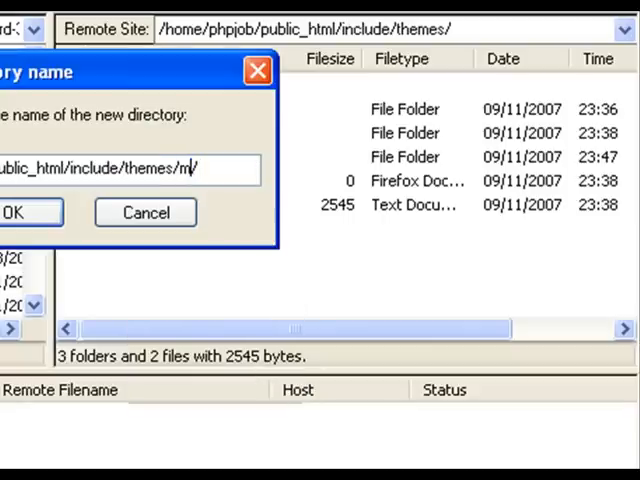
pyautogui.write('ytheme')
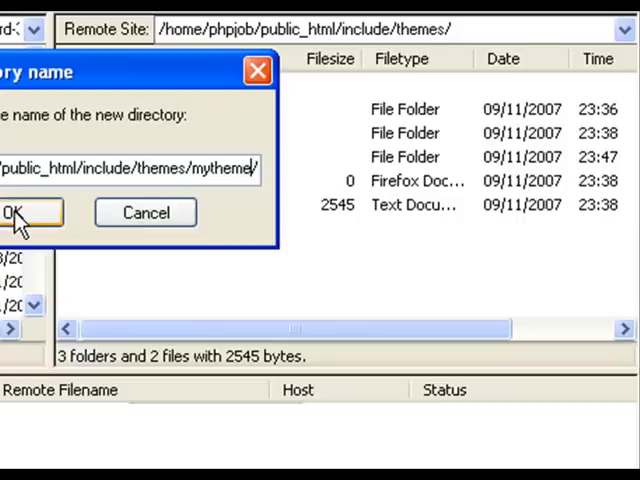
pyautogui.click(22, 212)
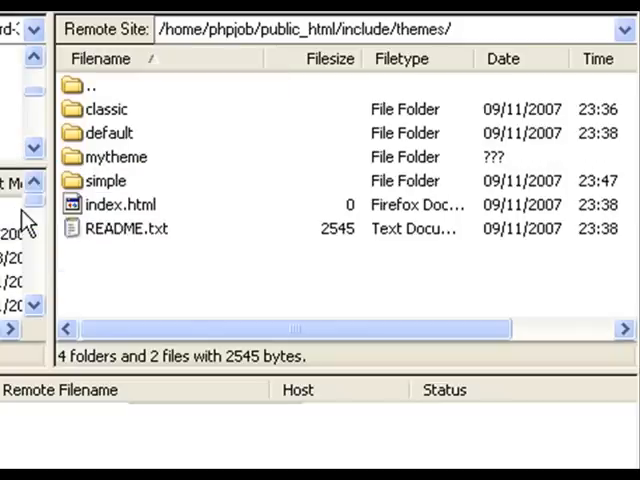
pyautogui.click(116, 156)
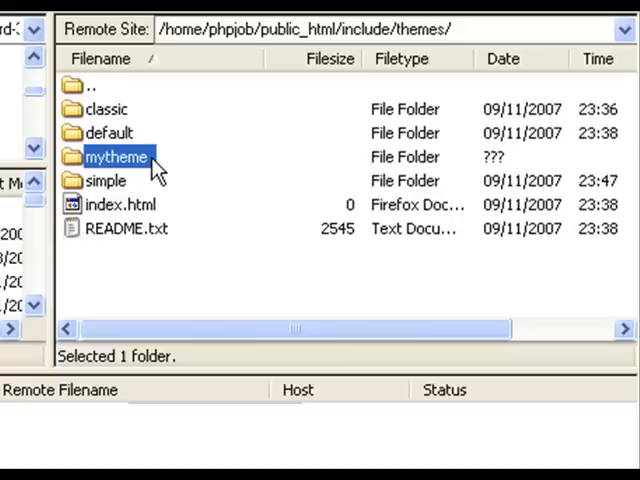
pyautogui.doubleClick(116, 156)
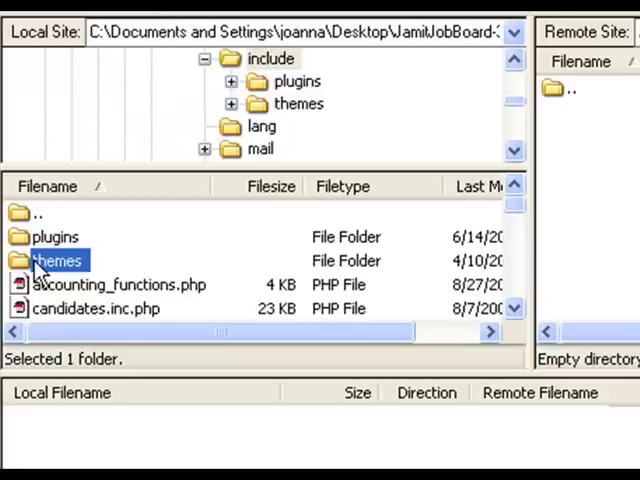
# Upload the local default theme's images folder into the remote mytheme folder
pyautogui.doubleClick(58, 260)
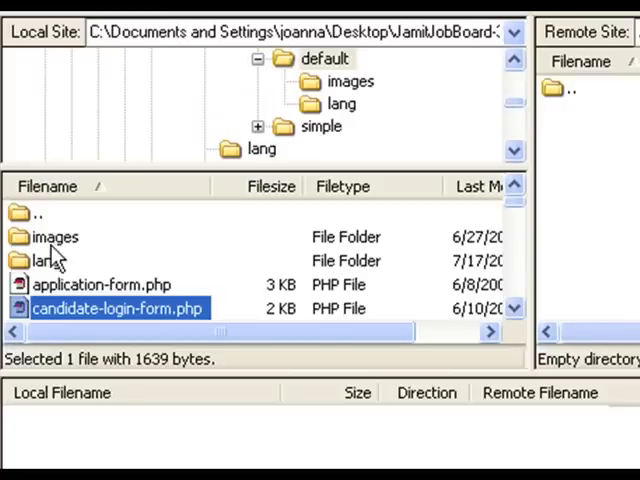
pyautogui.click(54, 236)
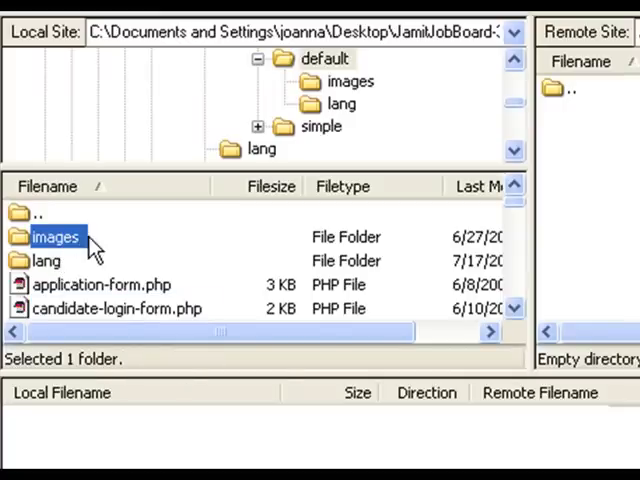
pyautogui.rightClick(56, 236)
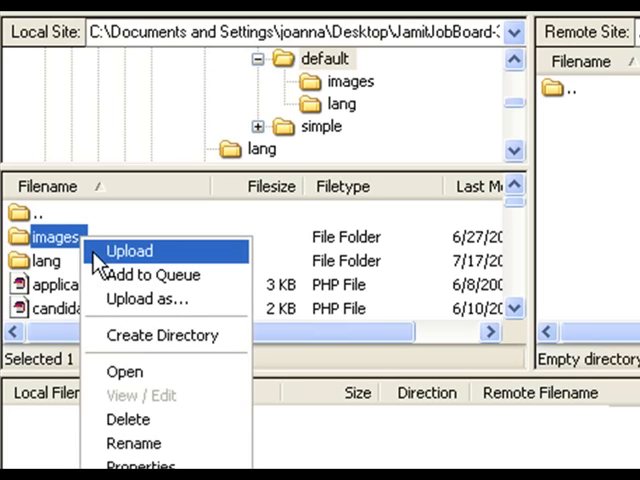
pyautogui.click(128, 252)
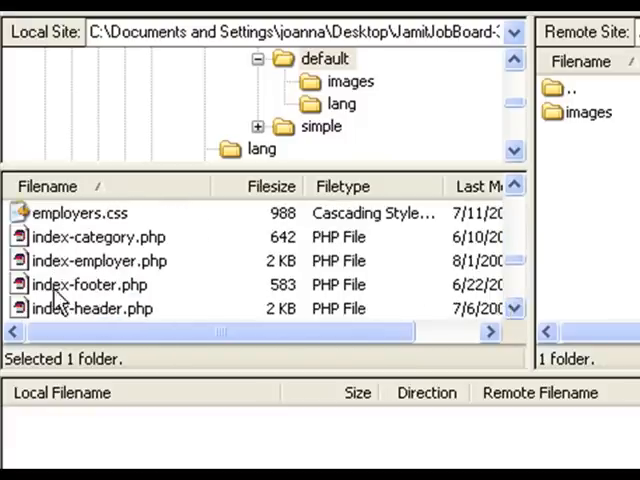
# Upload index-header.php, index-footer.php and index-home.php to the remote mytheme folder
pyautogui.rightClick(92, 308)
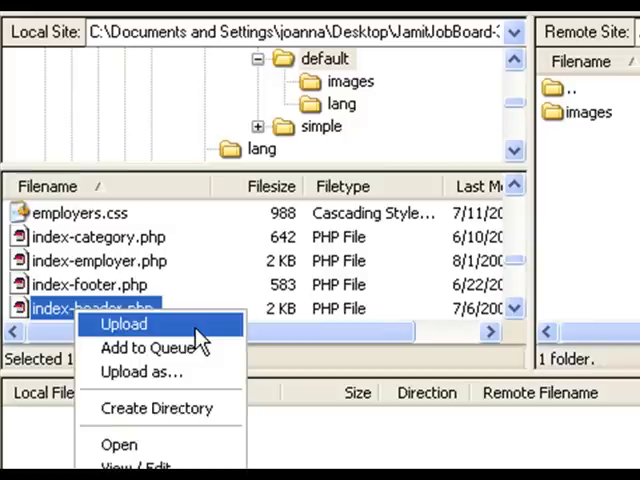
pyautogui.click(124, 324)
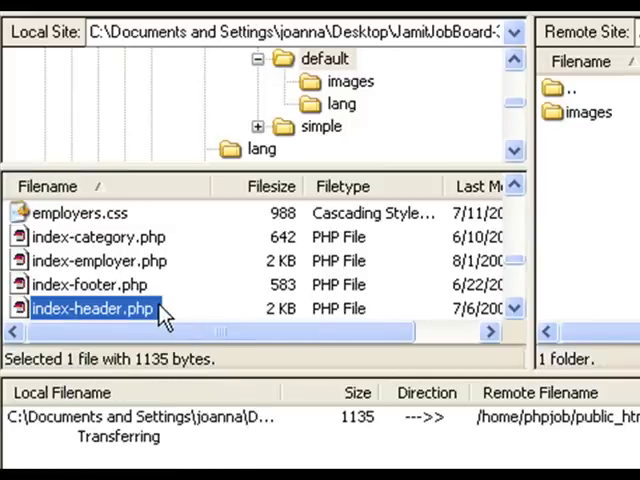
pyautogui.rightClick(90, 284)
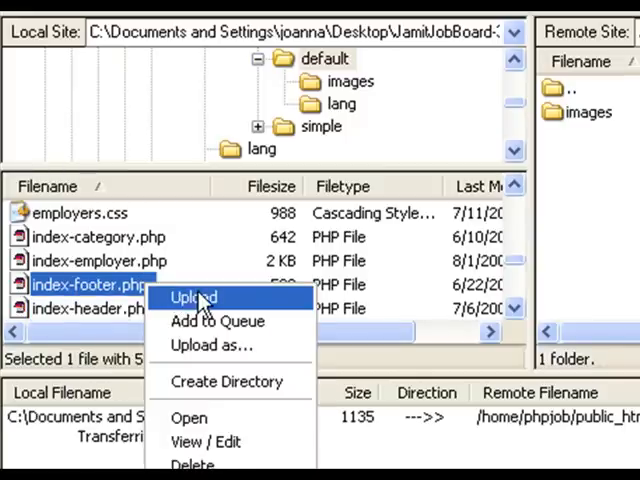
pyautogui.click(192, 296)
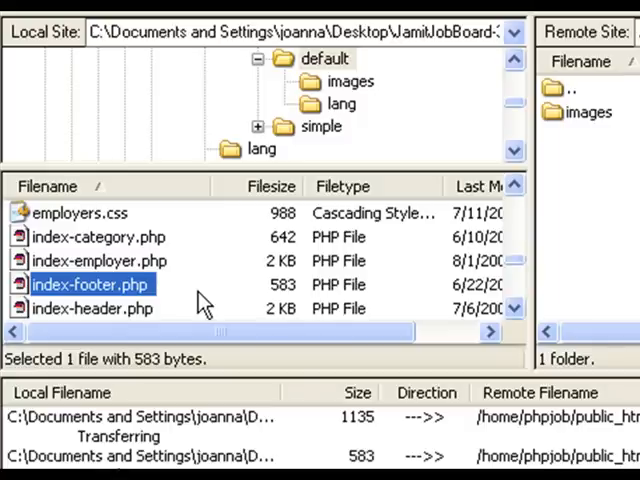
pyautogui.click(512, 308)
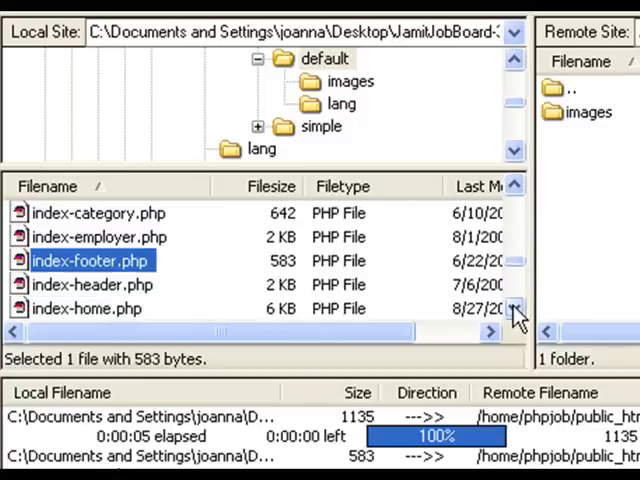
pyautogui.rightClick(90, 284)
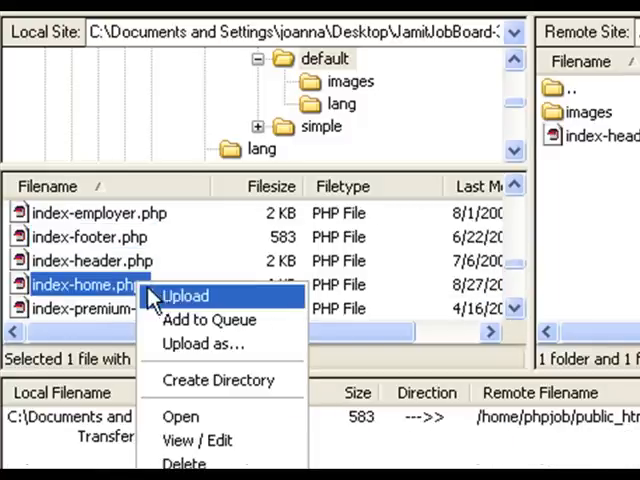
pyautogui.click(184, 296)
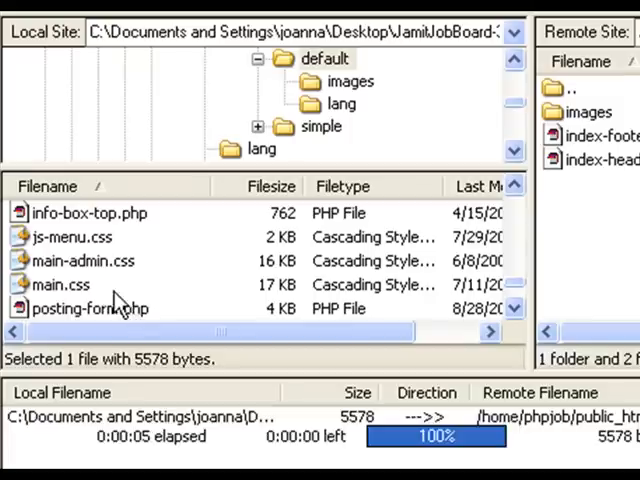
# Upload main.css and check the remote mytheme listing for the uploaded files
pyautogui.click(60, 284)
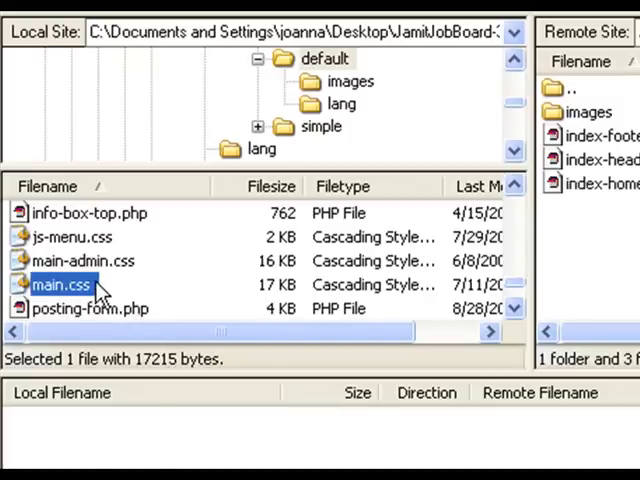
pyautogui.rightClick(62, 284)
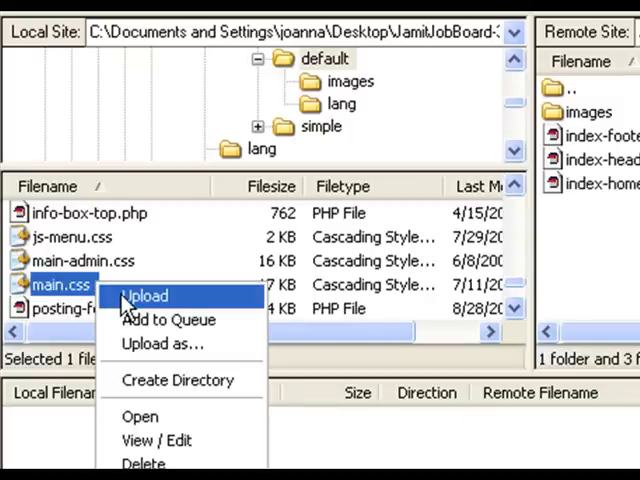
pyautogui.click(144, 296)
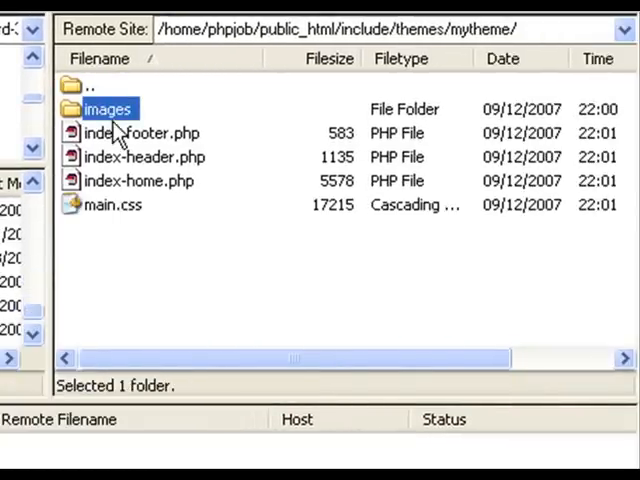
pyautogui.click(138, 180)
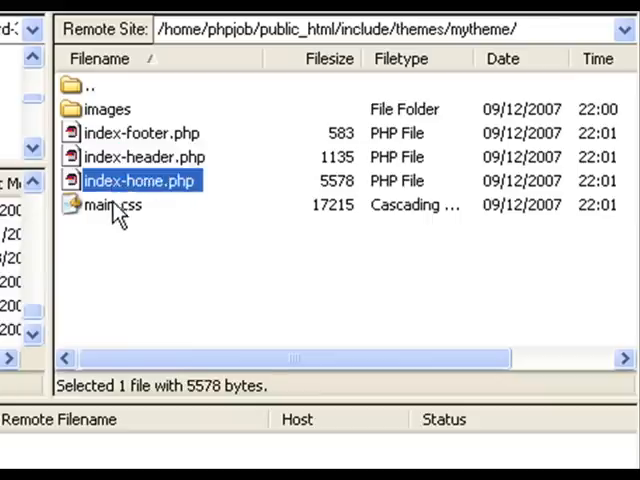
pyautogui.click(92, 84)
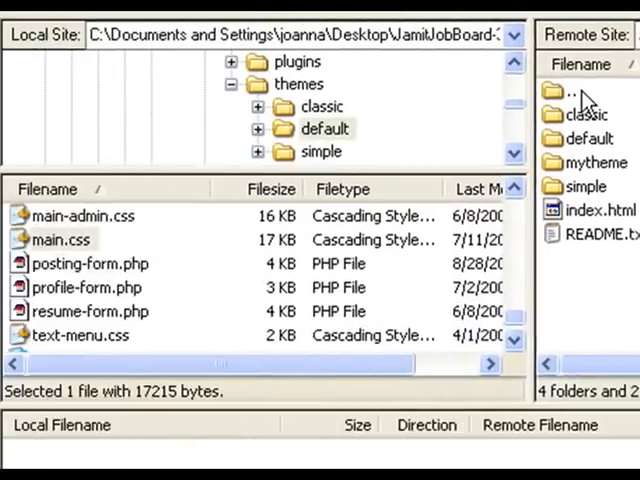
# Download the remote mytheme folder into the local job board themes folder
pyautogui.click(300, 84)
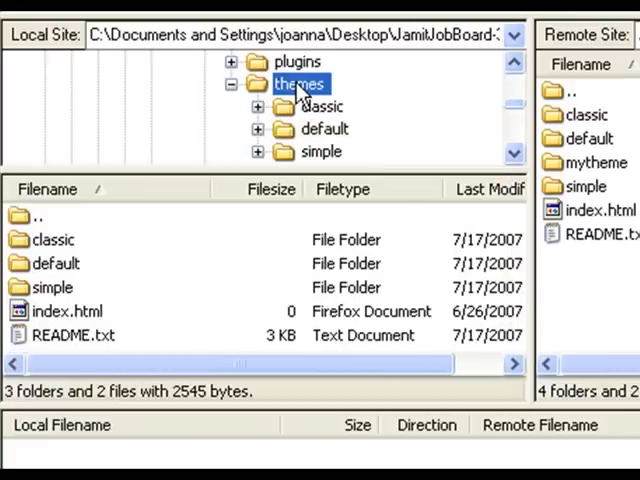
pyautogui.moveTo(336, 108)
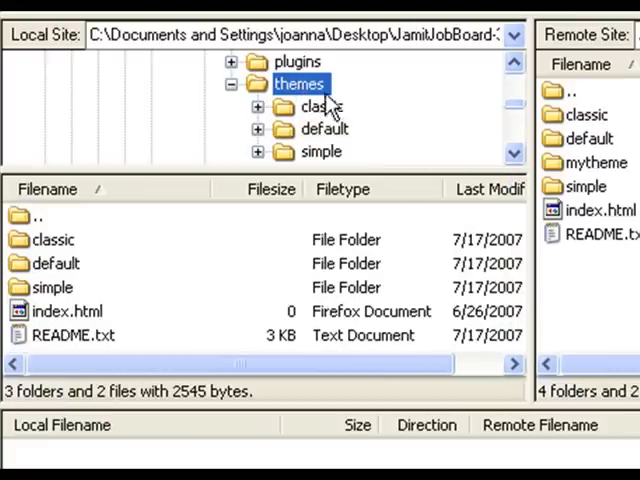
pyautogui.moveTo(332, 100)
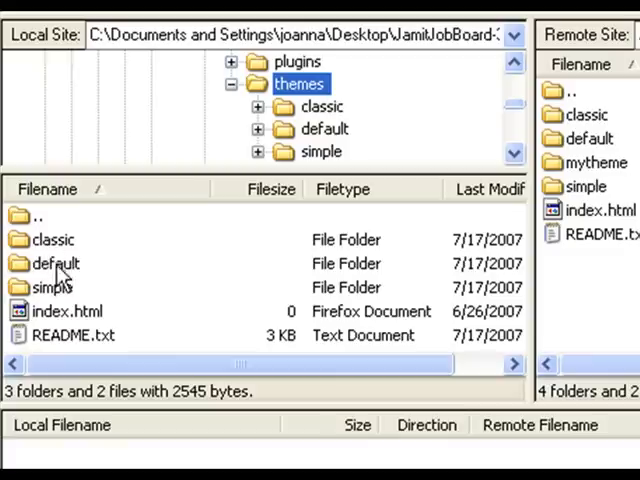
pyautogui.moveTo(620, 178)
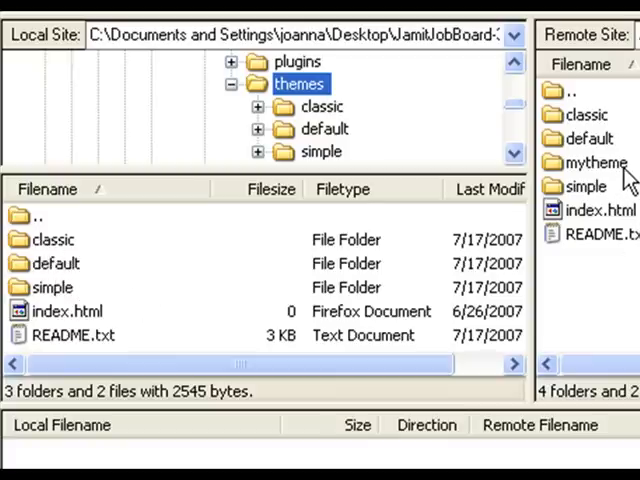
pyautogui.click(592, 160)
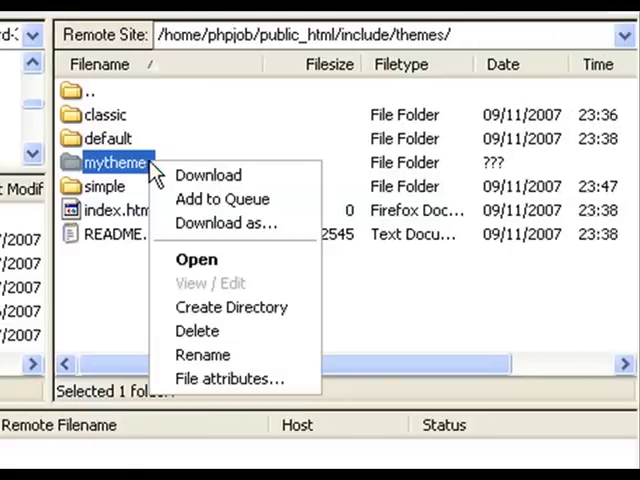
pyautogui.moveTo(208, 176)
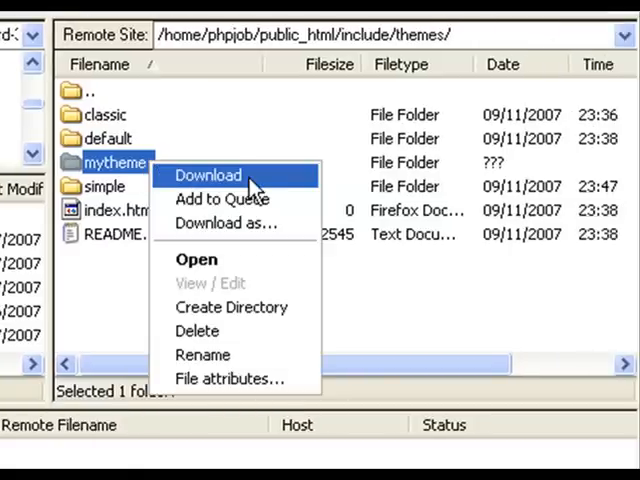
pyautogui.click(208, 176)
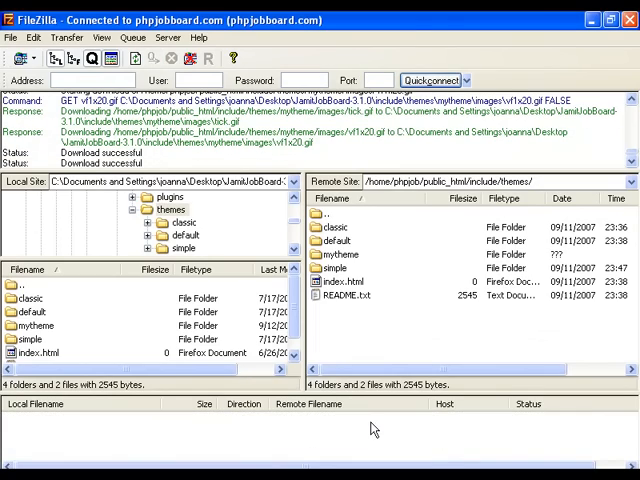
pyautogui.moveTo(348, 428)
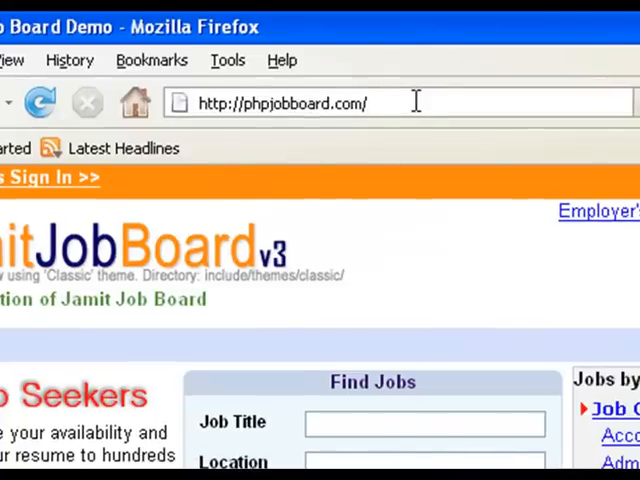
# Go to the site's admin/ URL and log in with the admin password
pyautogui.write('admin/')
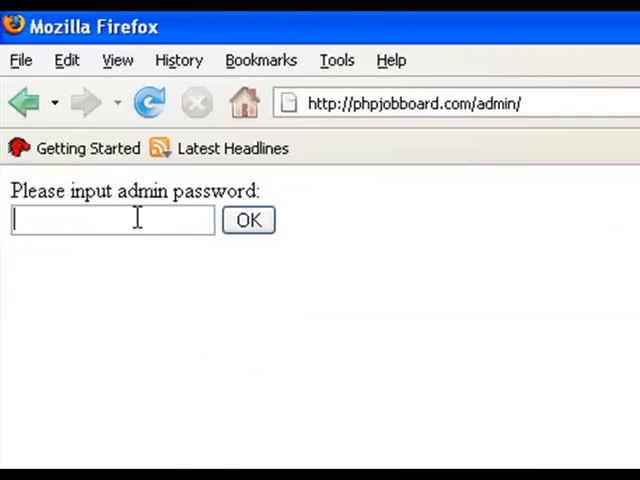
pyautogui.write('***')
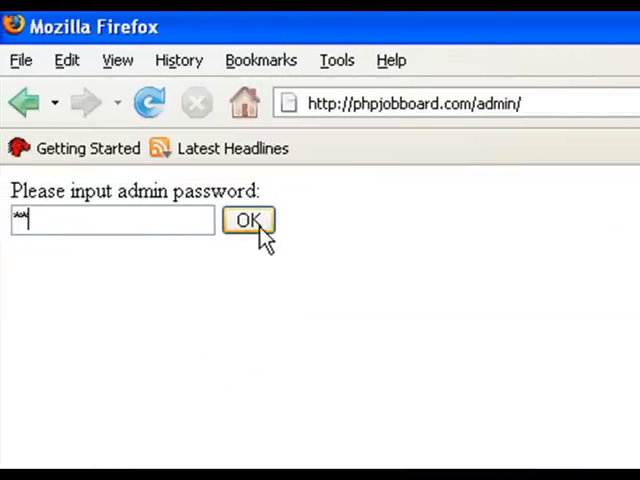
pyautogui.click(248, 220)
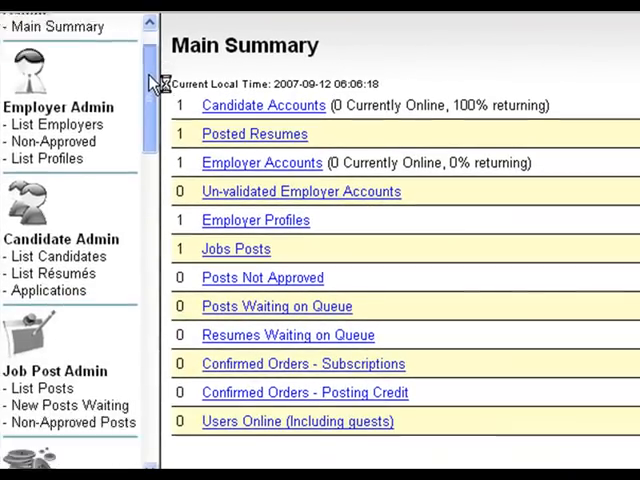
# In Main Config, select mytheme as the site theme and save the configuration
pyautogui.scroll(-3)
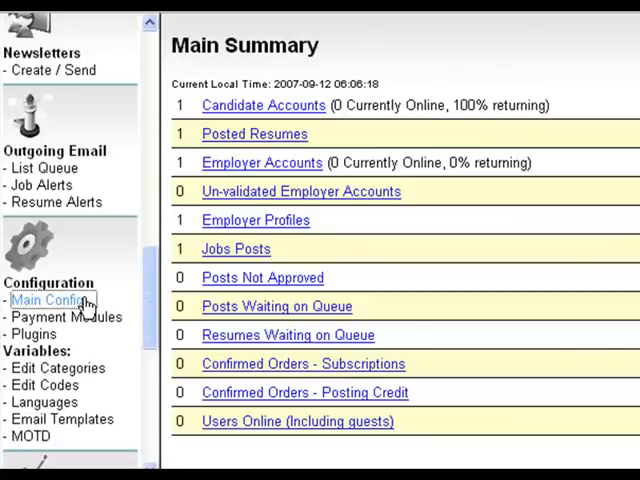
pyautogui.moveTo(90, 304)
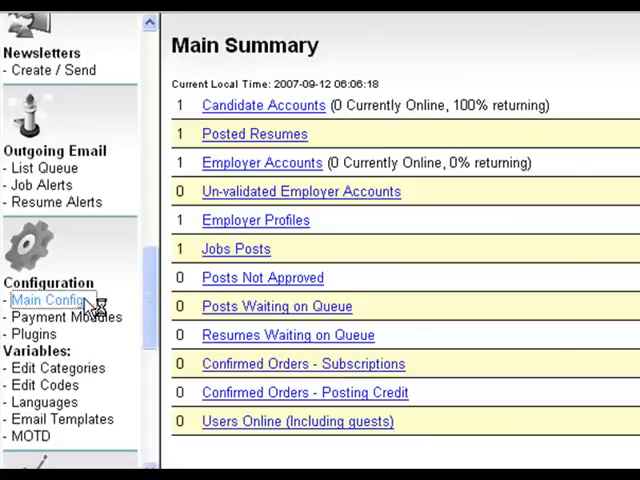
pyautogui.click(48, 300)
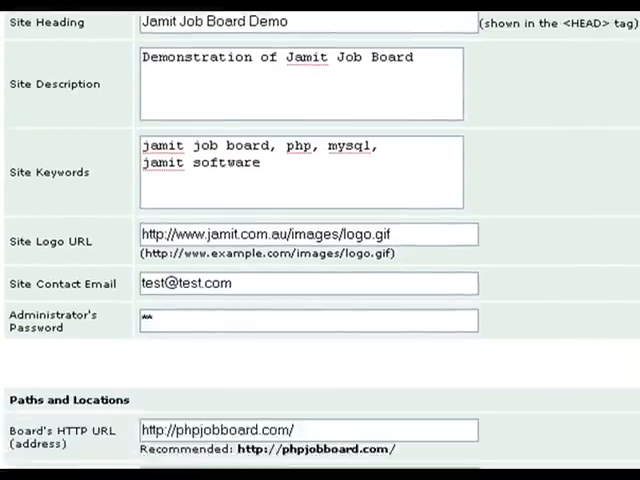
pyautogui.scroll(-3)
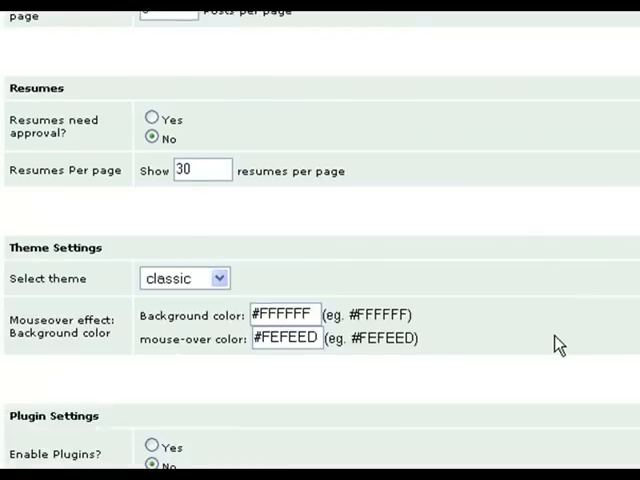
pyautogui.scroll(-3)
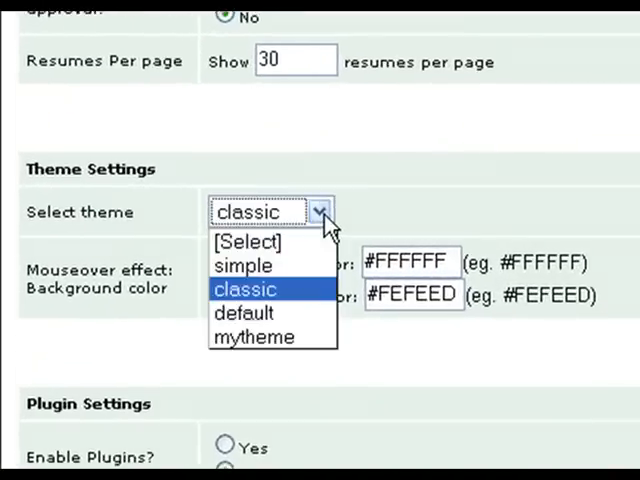
pyautogui.moveTo(254, 336)
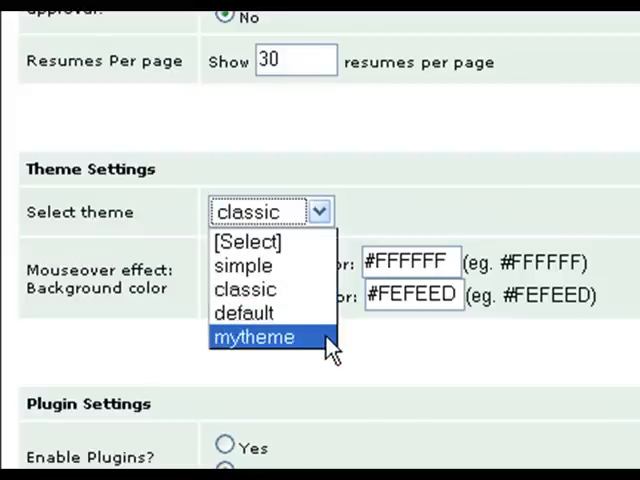
pyautogui.click(254, 336)
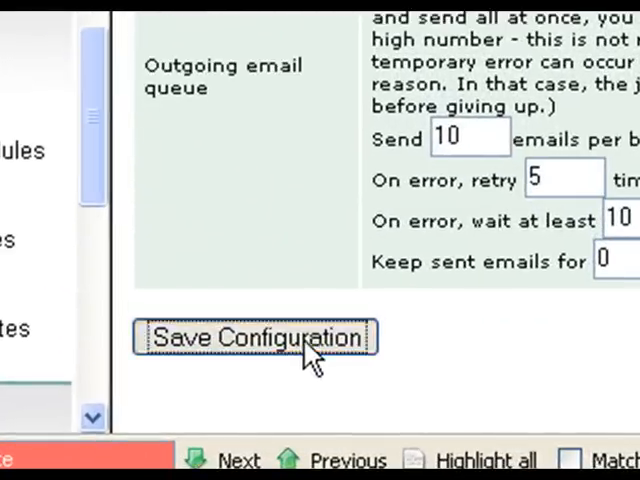
pyautogui.click(256, 336)
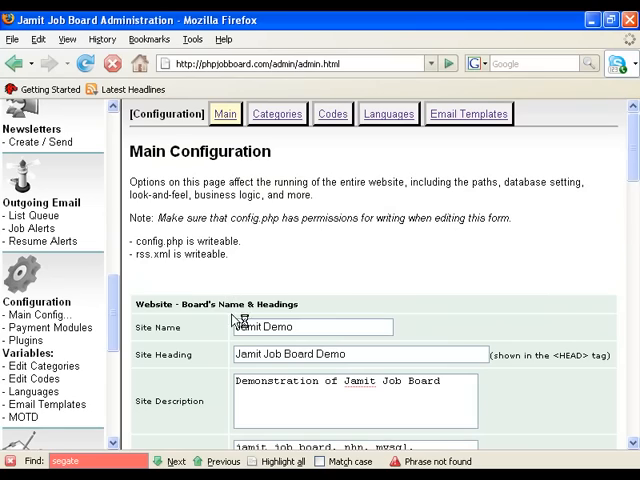
pyautogui.moveTo(372, 110)
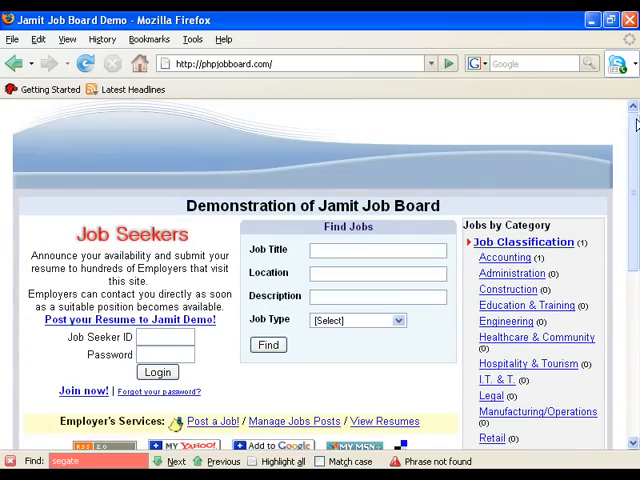
pyautogui.moveTo(284, 368)
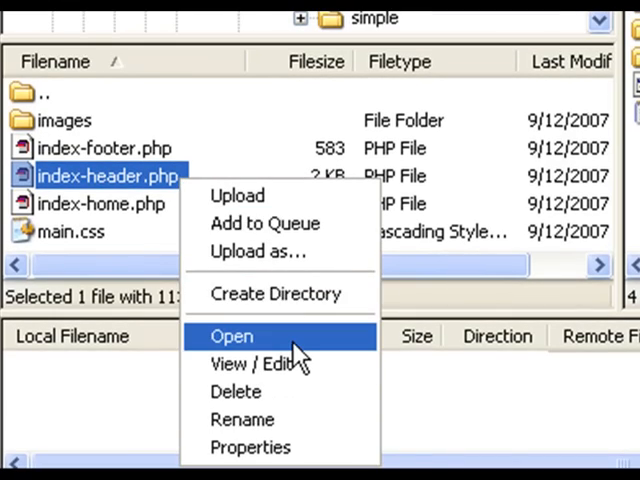
# Open the local mytheme index-header.php in the text editor
pyautogui.click(232, 336)
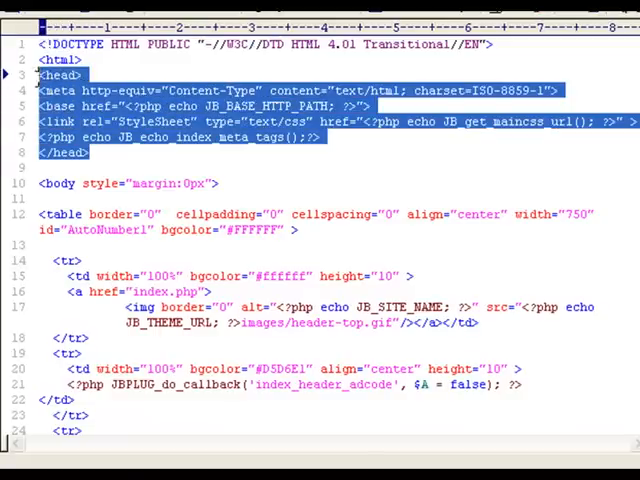
pyautogui.moveTo(118, 120)
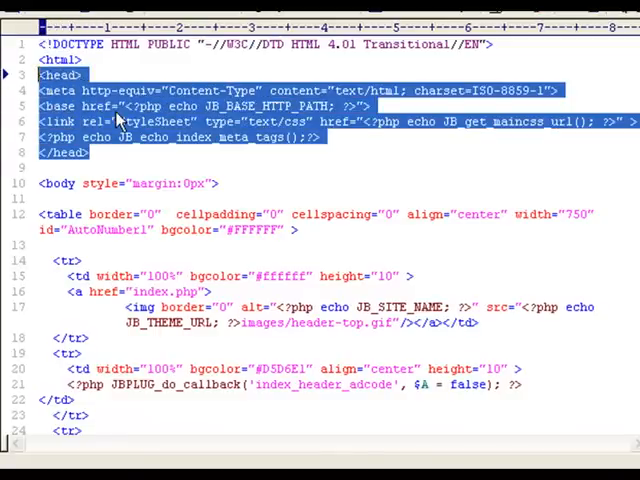
# Replace the header logo <img> tag with an <h3>My Custom theme</h3> heading
pyautogui.click(90, 152)
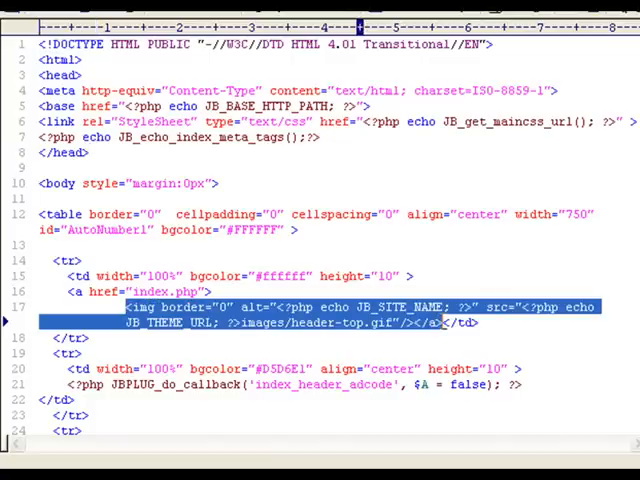
pyautogui.moveTo(484, 388)
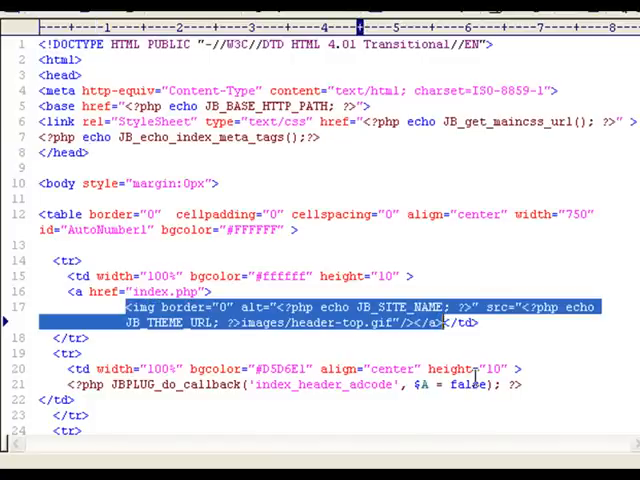
pyautogui.write('h</td>')
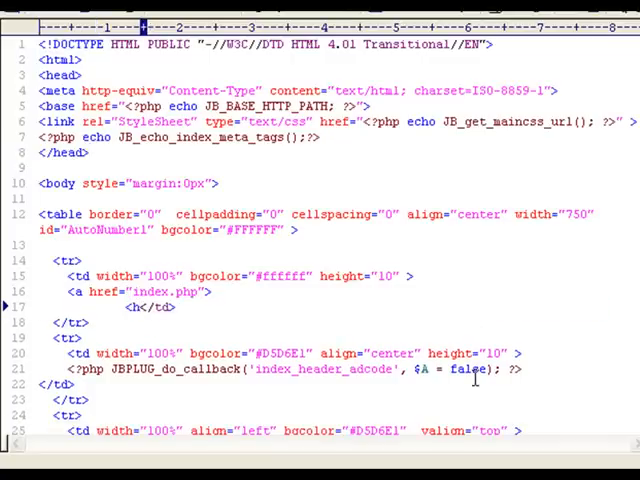
pyautogui.write('My Custom </h3>')
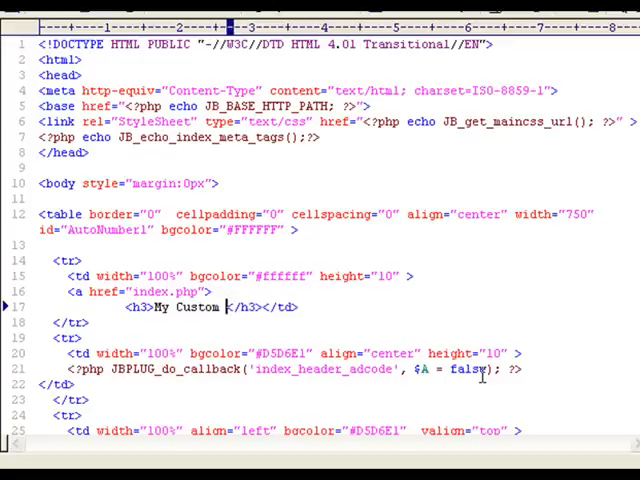
pyautogui.write('theme')
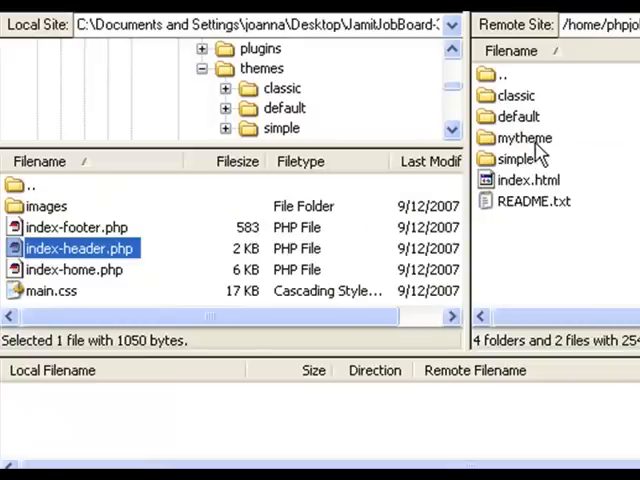
# Upload the edited index-header.php to the remote mytheme folder
pyautogui.rightClick(80, 248)
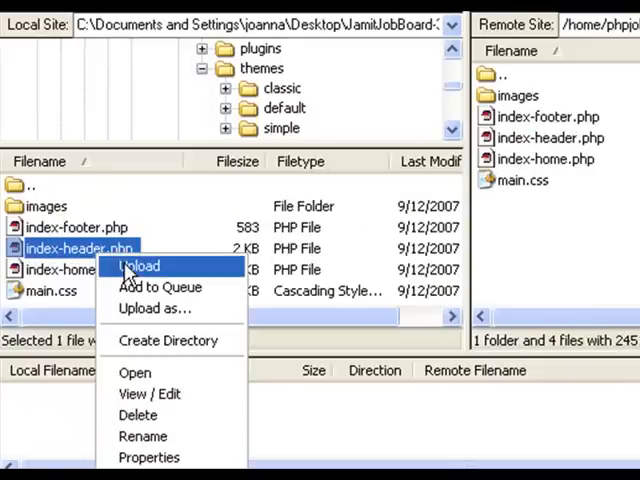
pyautogui.click(136, 266)
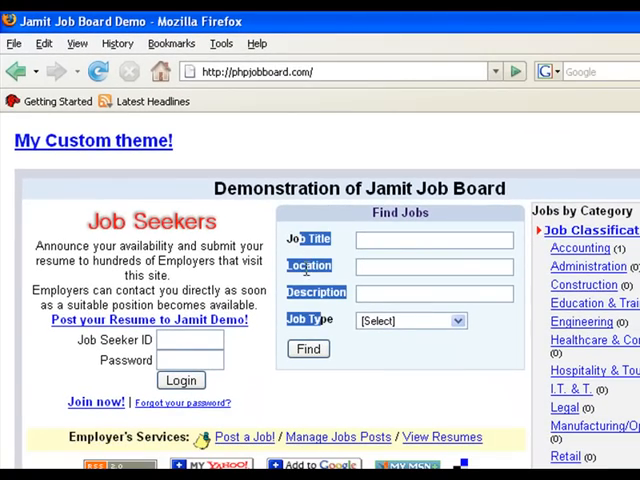
pyautogui.moveTo(178, 192)
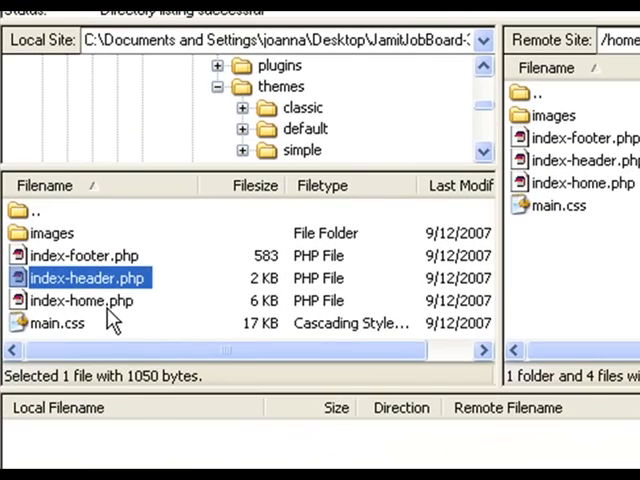
# Open the local index-home.php from the theme folder for editing
pyautogui.click(80, 300)
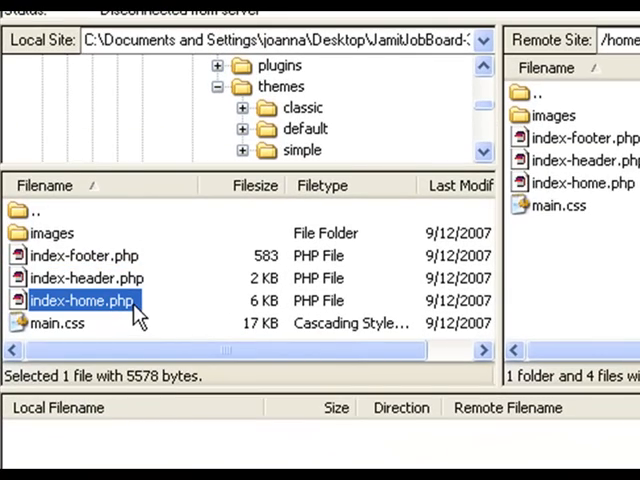
pyautogui.rightClick(84, 300)
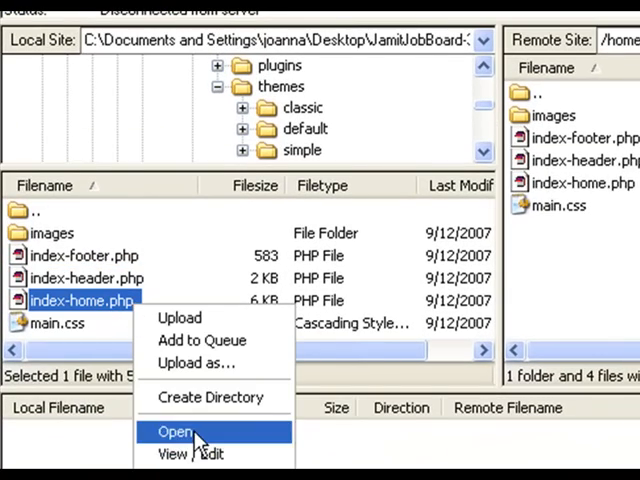
pyautogui.click(176, 430)
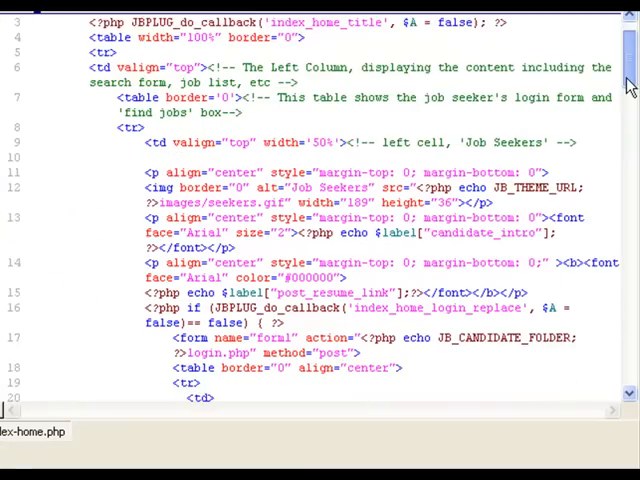
# Cut the job search form code out of its cell in index-home.php
pyautogui.scroll(-3)
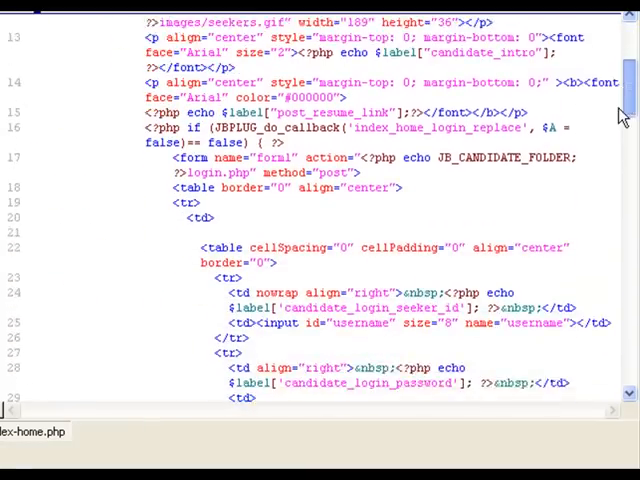
pyautogui.scroll(-3)
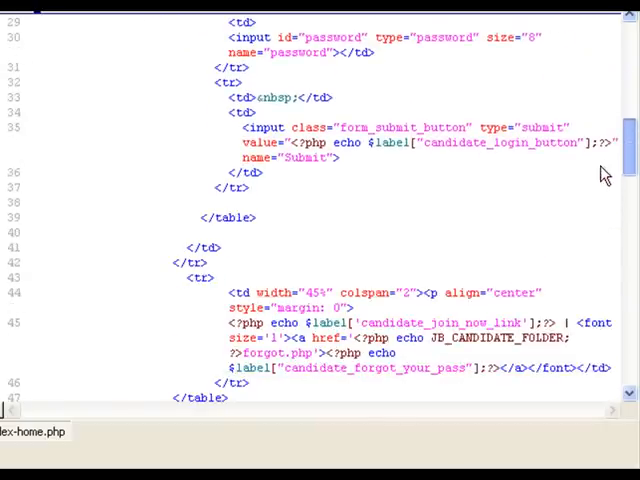
pyautogui.scroll(-3)
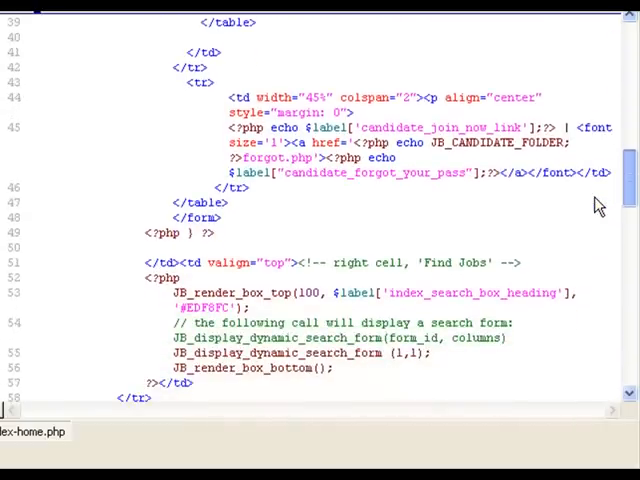
pyautogui.scroll(-3)
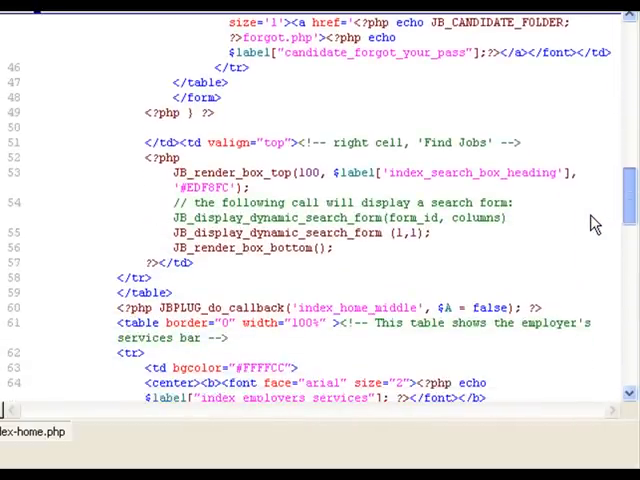
pyautogui.scroll(-3)
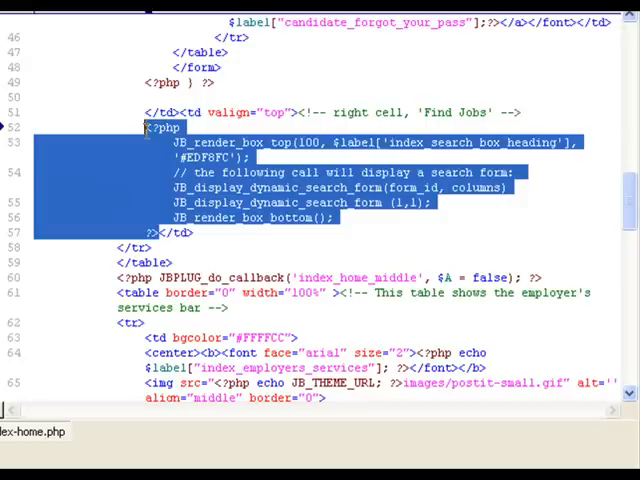
pyautogui.moveTo(228, 184)
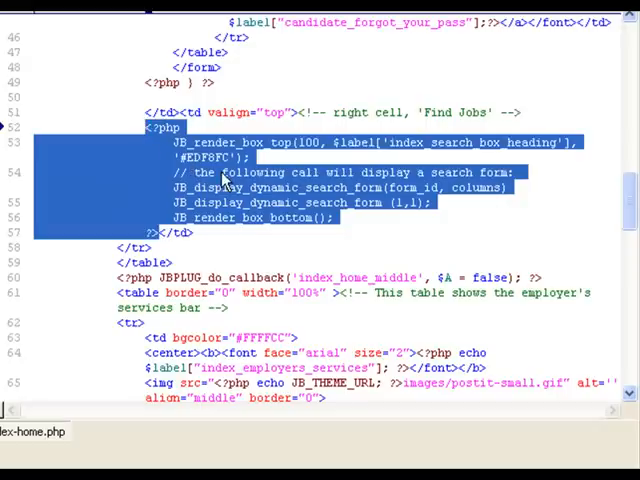
pyautogui.rightClick(230, 188)
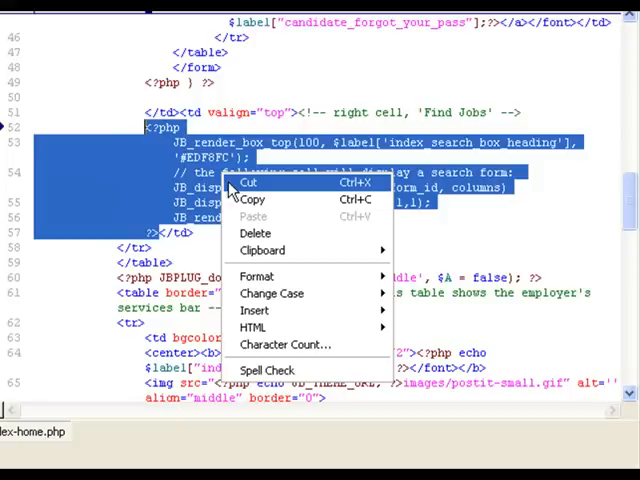
pyautogui.click(252, 182)
pyautogui.write('The se')
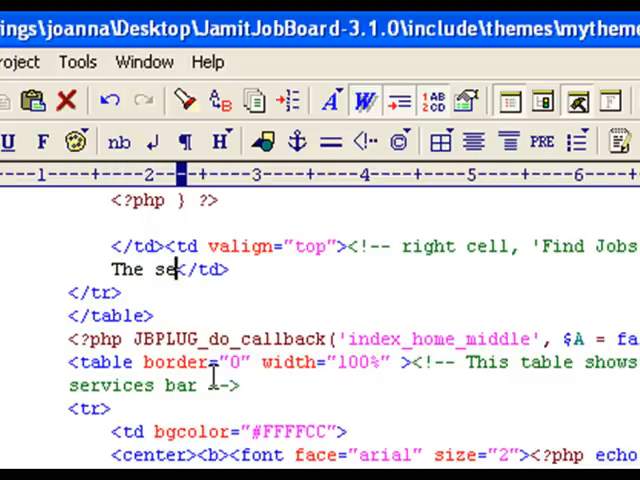
# Leave the note 'The search box was here before!' in its place and move to the left column's top
pyautogui.write('arch box was here be')
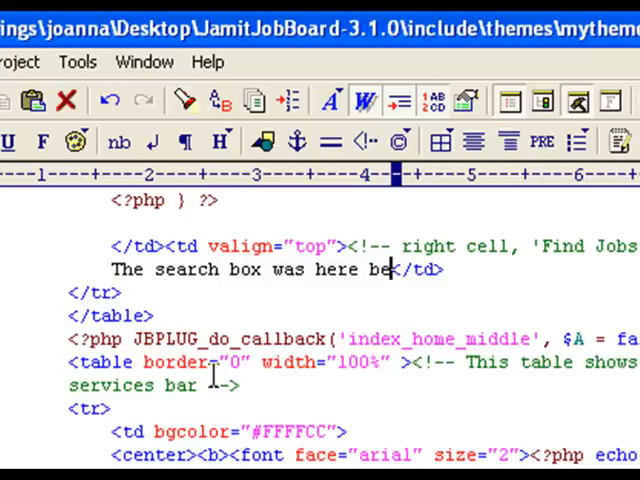
pyautogui.write('fore!')
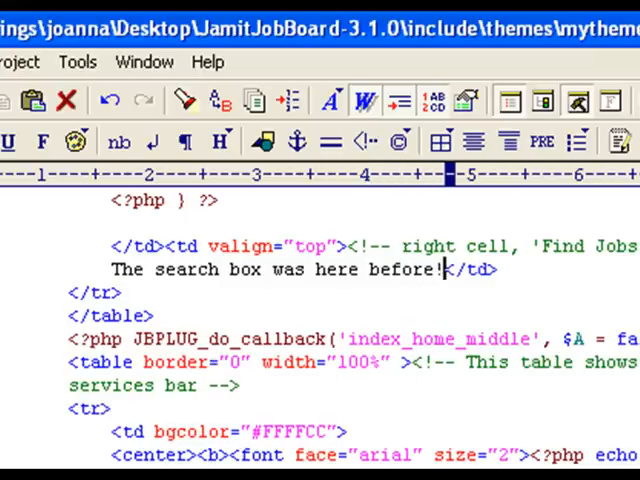
pyautogui.scroll(-3)
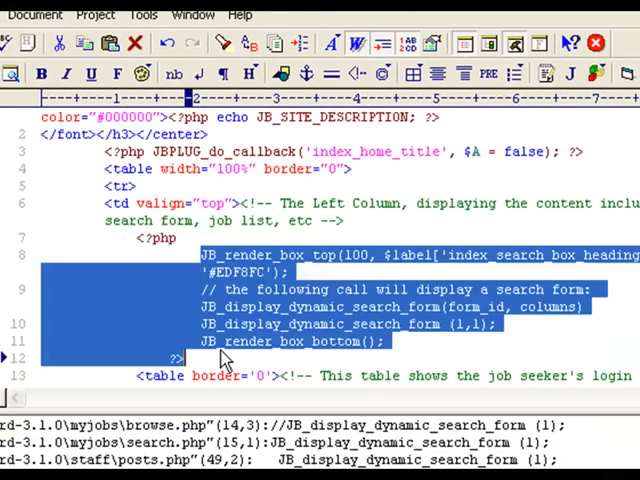
pyautogui.scroll(-3)
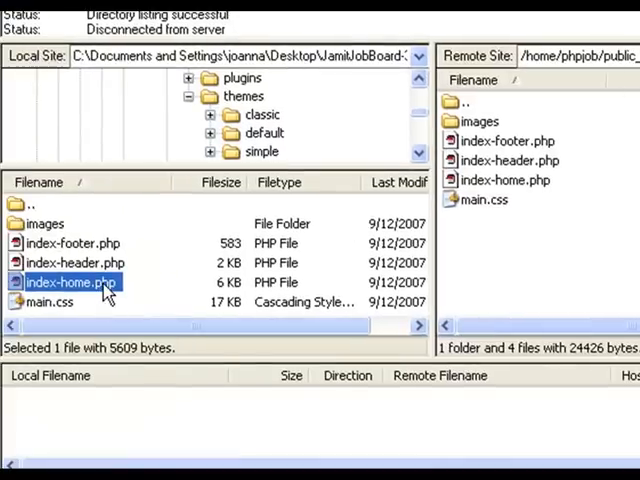
# Upload the edited index-home.php, overwriting the remote copy
pyautogui.rightClick(70, 282)
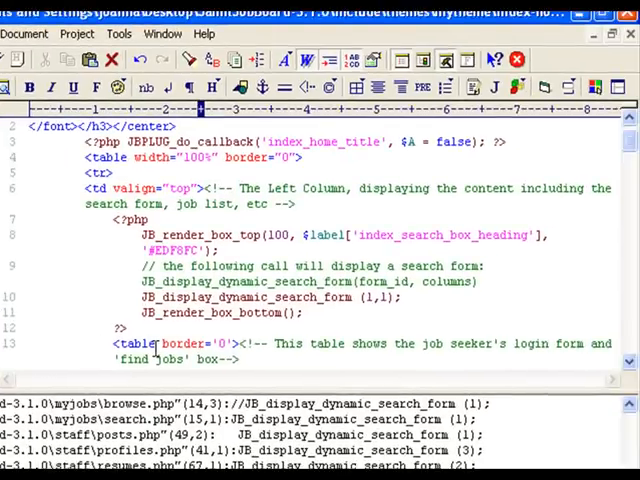
# Change JB_display_dynamic_search_form(1,1) to use 2 columns
pyautogui.doubleClick(376, 282)
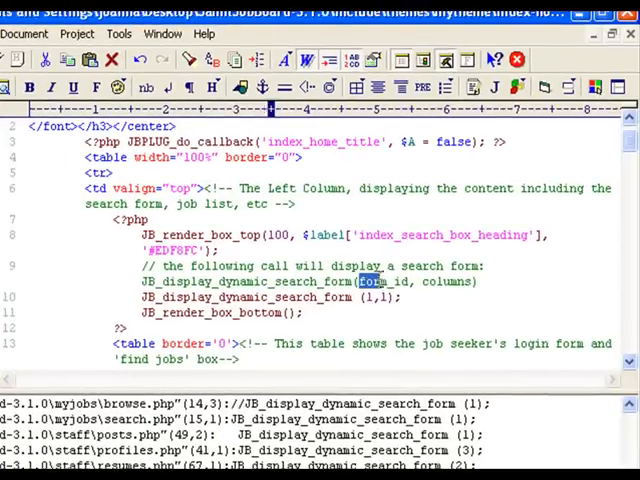
pyautogui.doubleClick(452, 280)
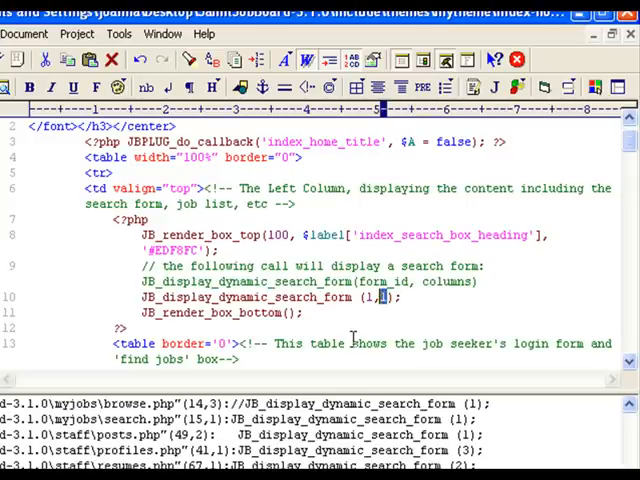
pyautogui.write('2')
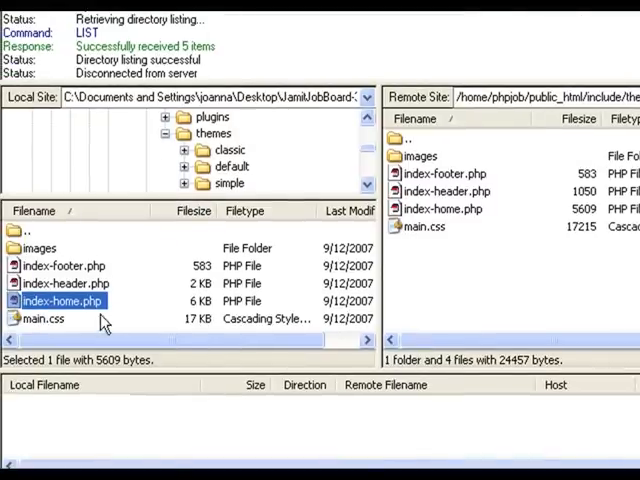
# Upload the two-column index-home.php, overwriting the remote file again
pyautogui.rightClick(64, 300)
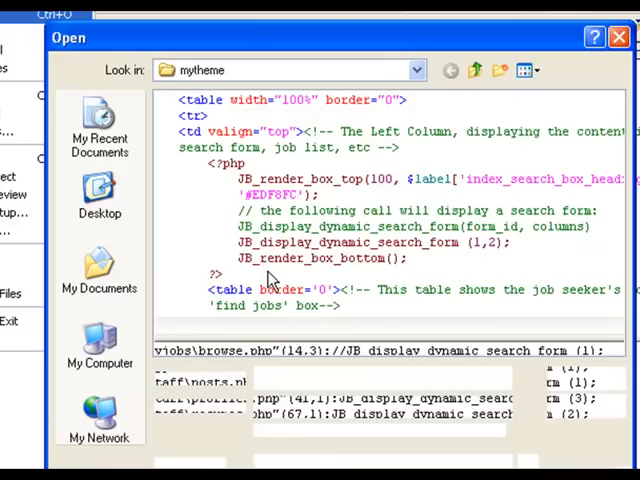
# Browse the mytheme folder to open another theme file
pyautogui.click(460, 454)
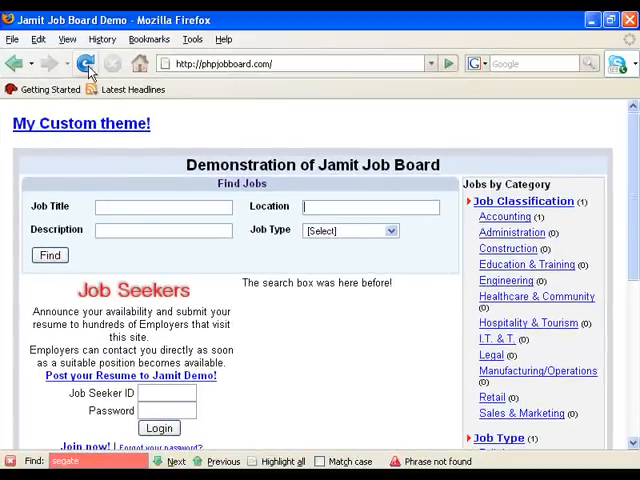
# Reload the demo site home page to view the uploaded theme changes
pyautogui.click(86, 64)
pyautogui.write('http://www.pete')
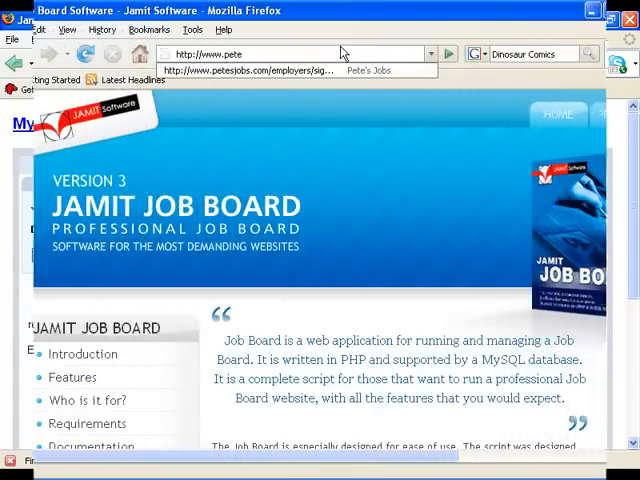
# Visit petesjobs.com and look down through its job listings
pyautogui.write('sjobs.com/')
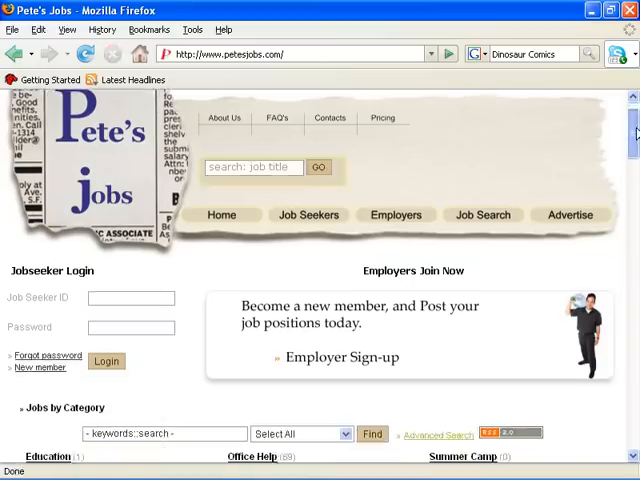
pyautogui.scroll(-3)
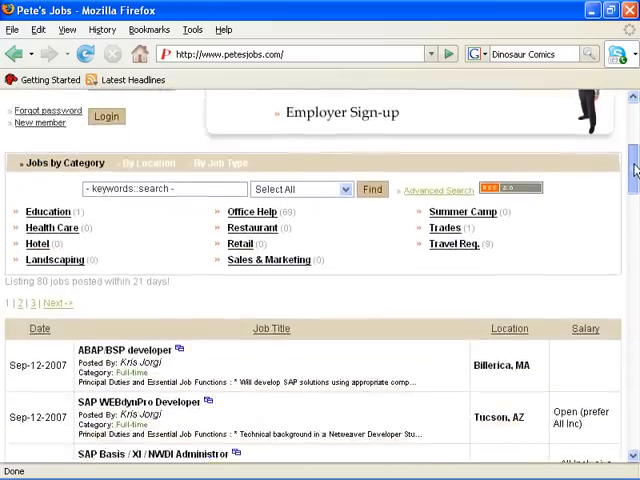
pyautogui.scroll(-3)
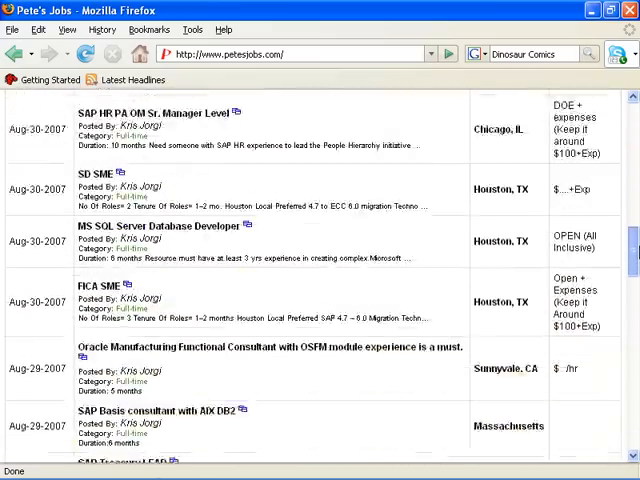
pyautogui.scroll(-3)
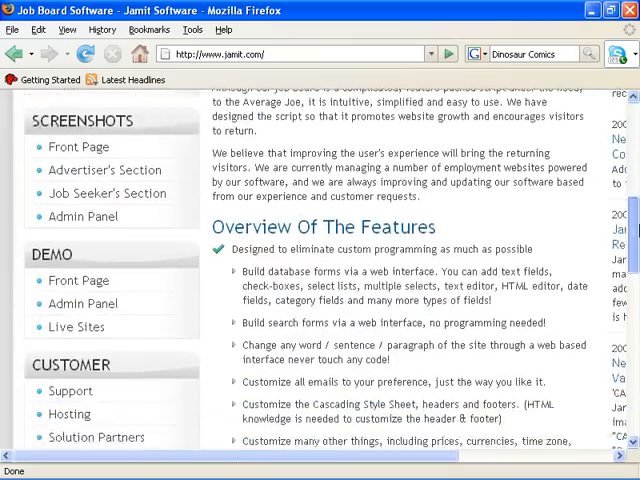
# Go to Jamit's Solution Partners page and read down through the partner listings
pyautogui.scroll(-3)
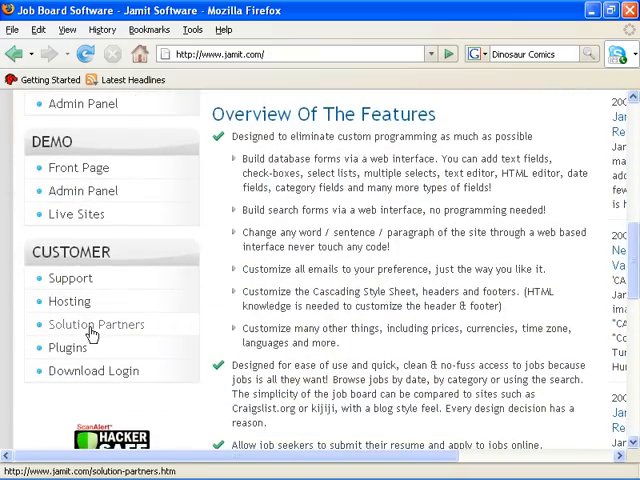
pyautogui.click(96, 324)
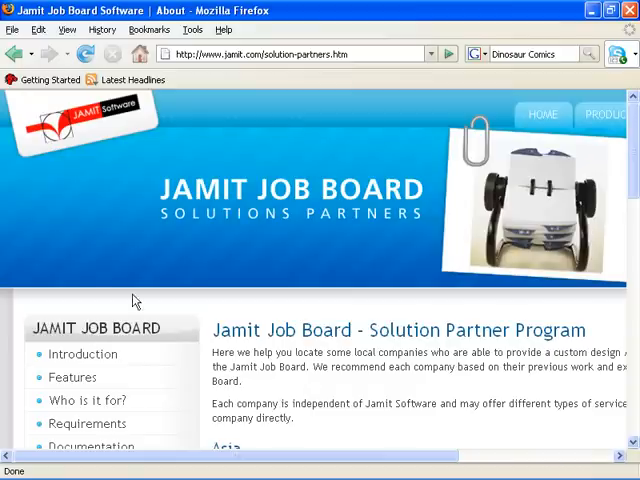
pyautogui.hscroll(3)
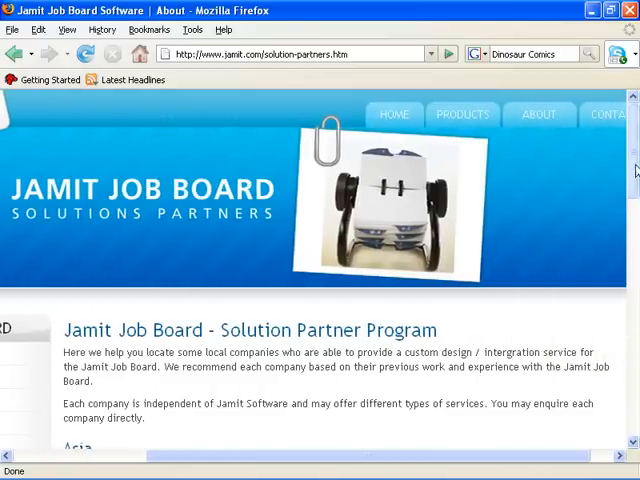
pyautogui.scroll(-3)
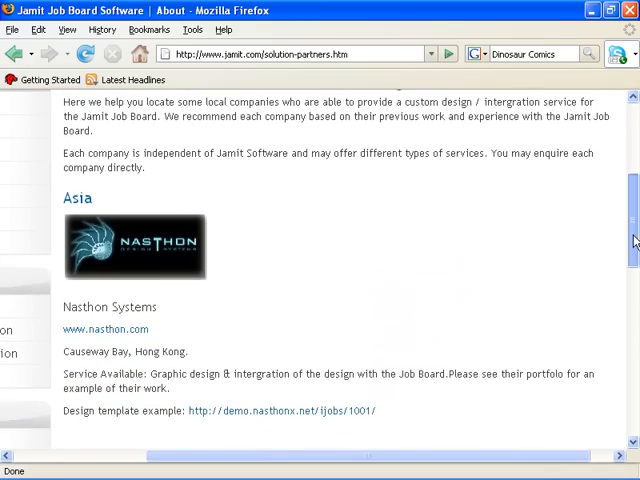
pyautogui.scroll(-3)
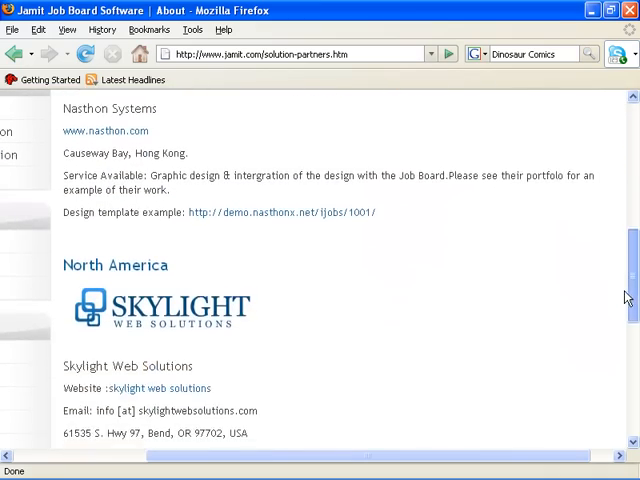
pyautogui.scroll(-3)
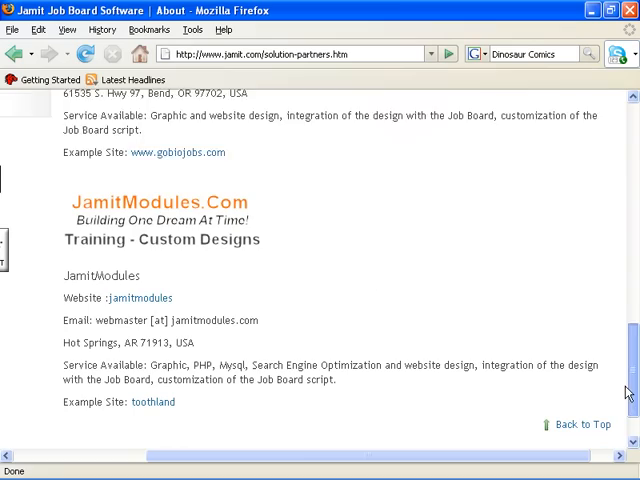
pyautogui.scroll(-3)
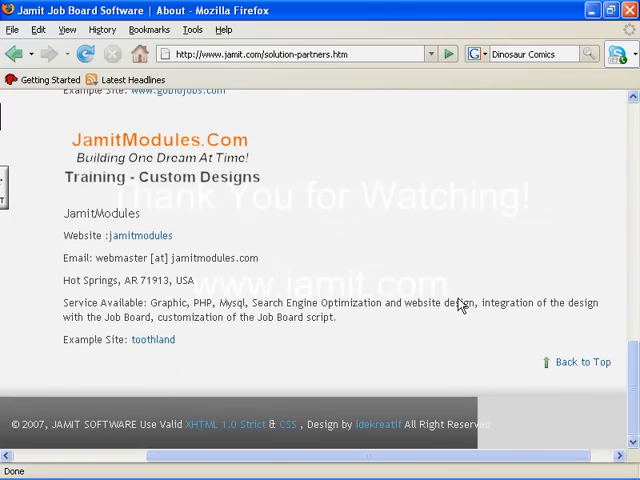